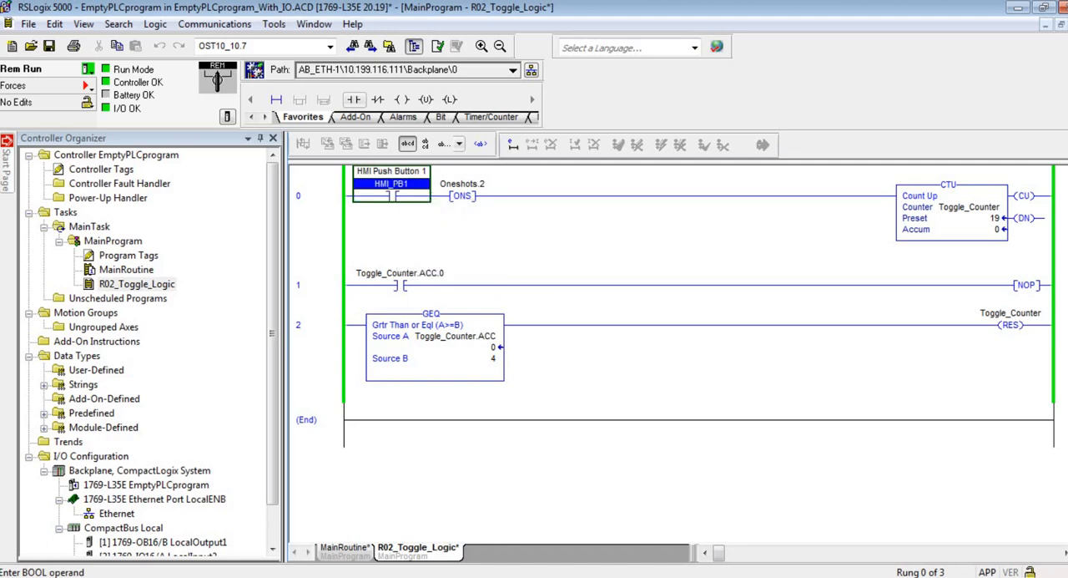
# Step: Toggle the HMI_PB1 bit on rung 0 via its context menu
pyautogui.rightClick(390, 184)
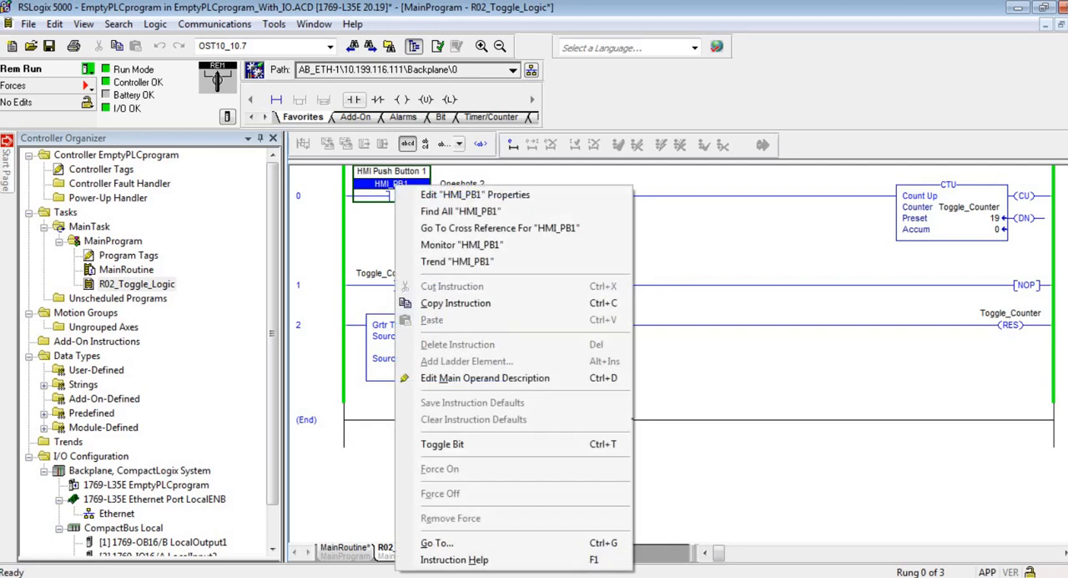
pyautogui.moveTo(442, 444)
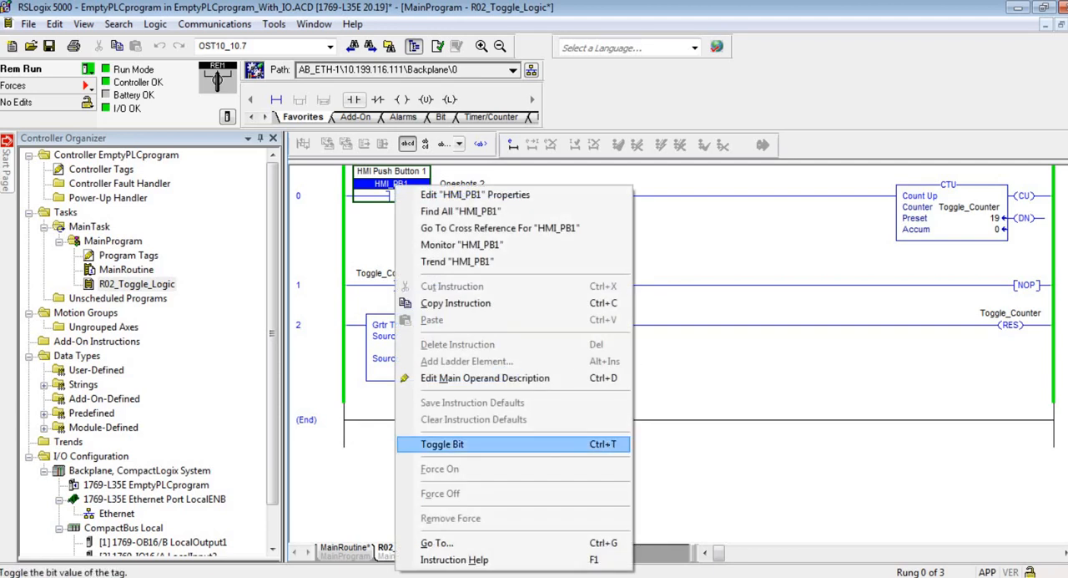
pyautogui.click(442, 444)
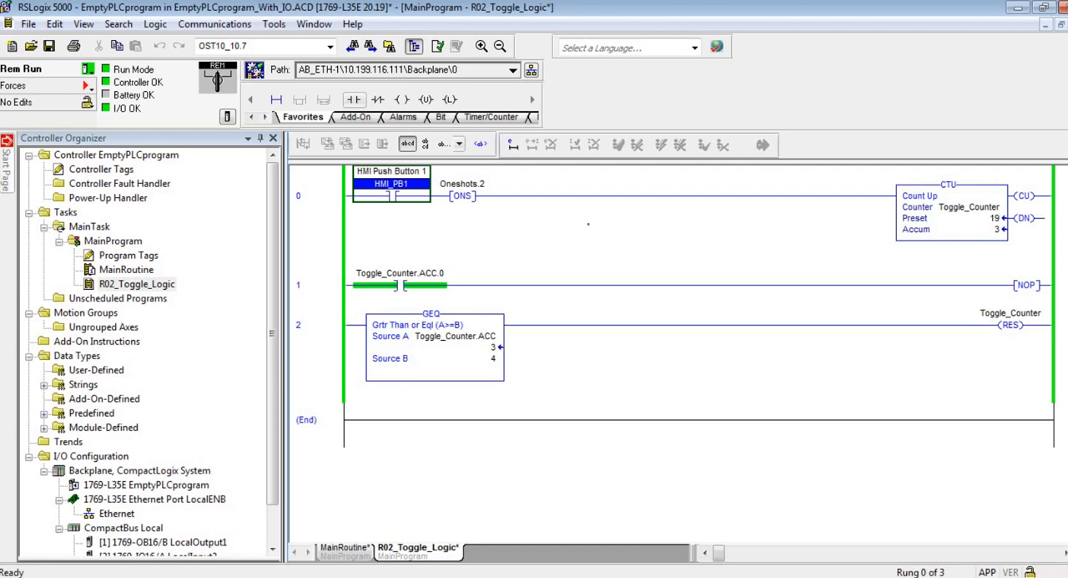
pyautogui.moveTo(253, 70)
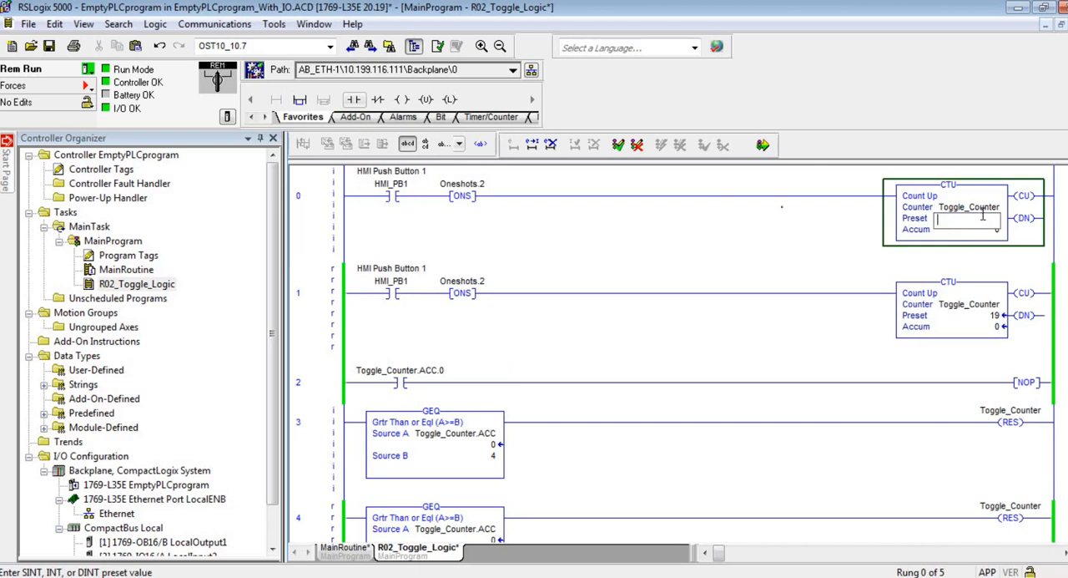
# Step: Finalize all program edits and confirm, committing Toggle_Counter's preset of 2
pyautogui.click(761, 145)
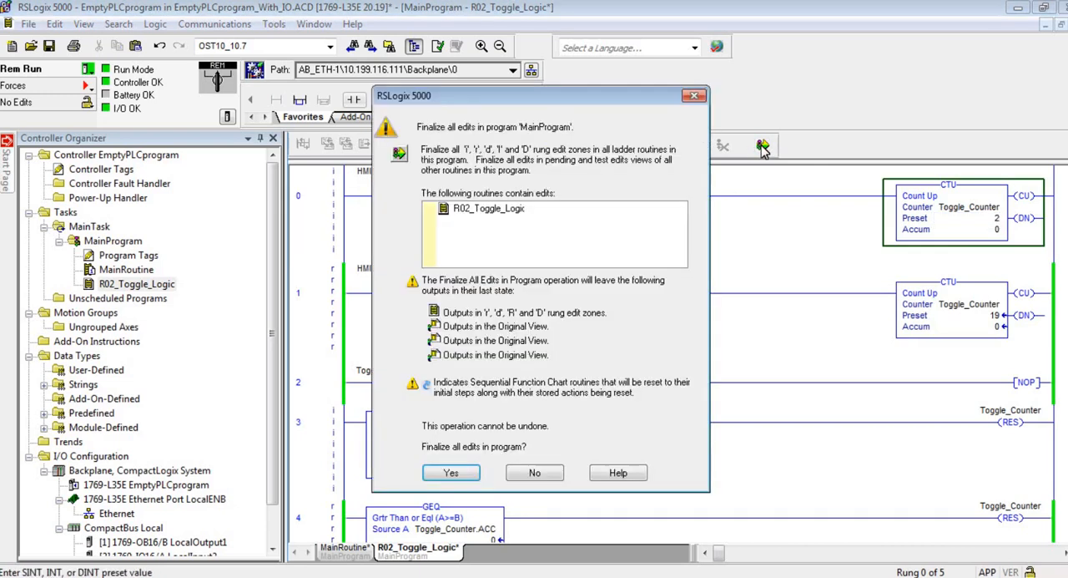
pyautogui.click(451, 471)
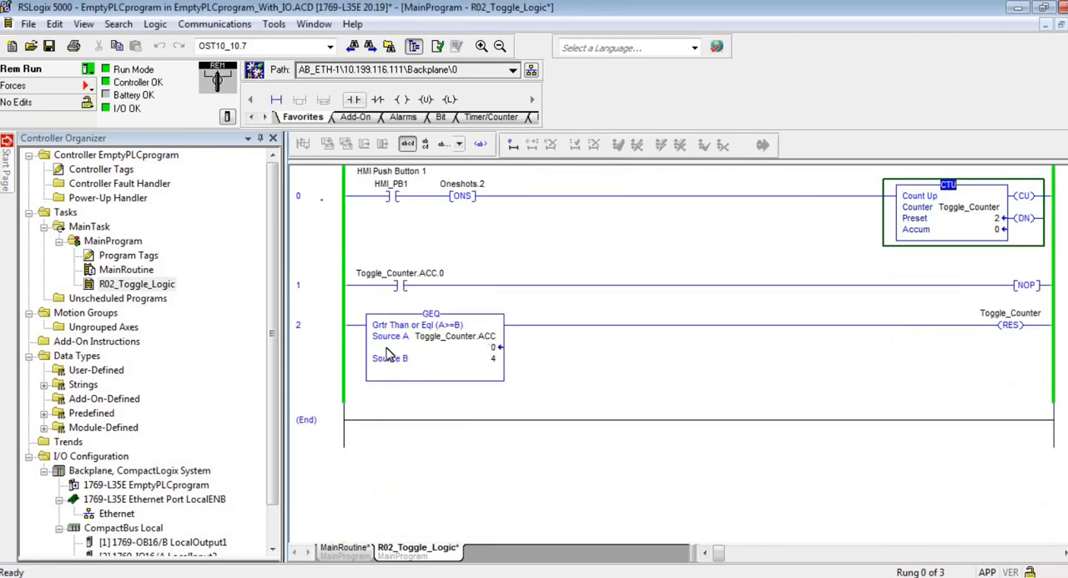
pyautogui.moveTo(323, 205)
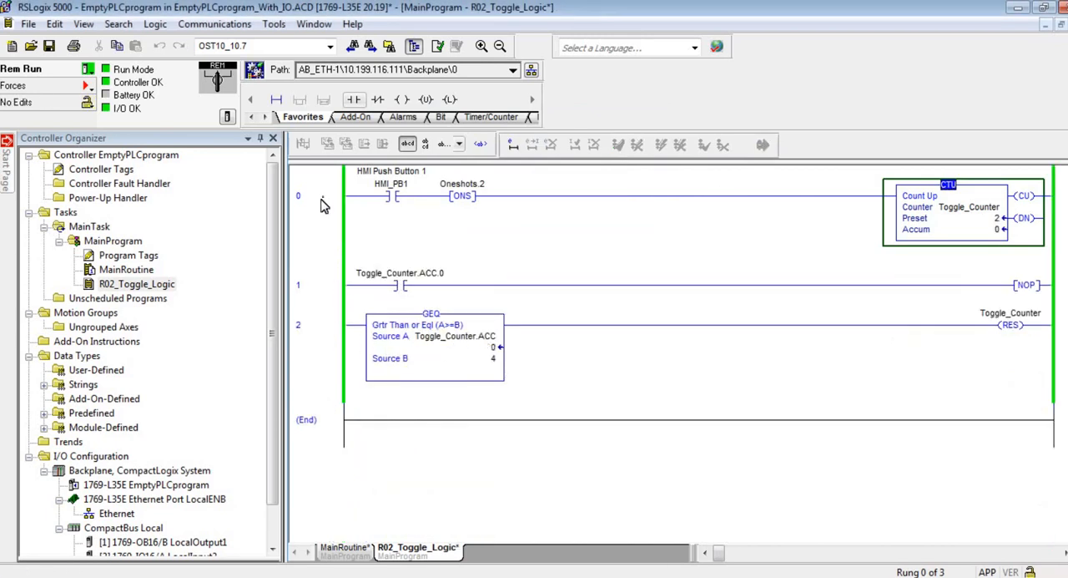